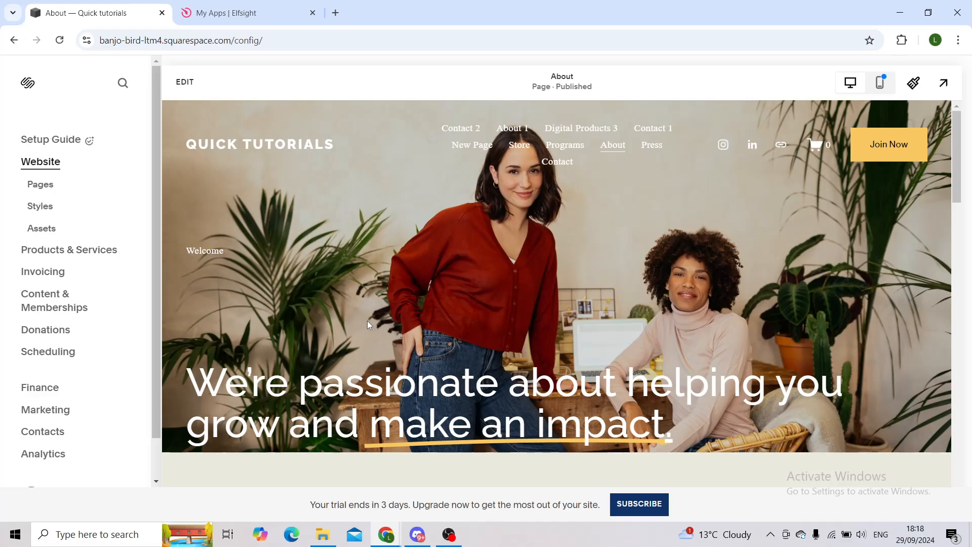
pyautogui.moveTo(234, 100)
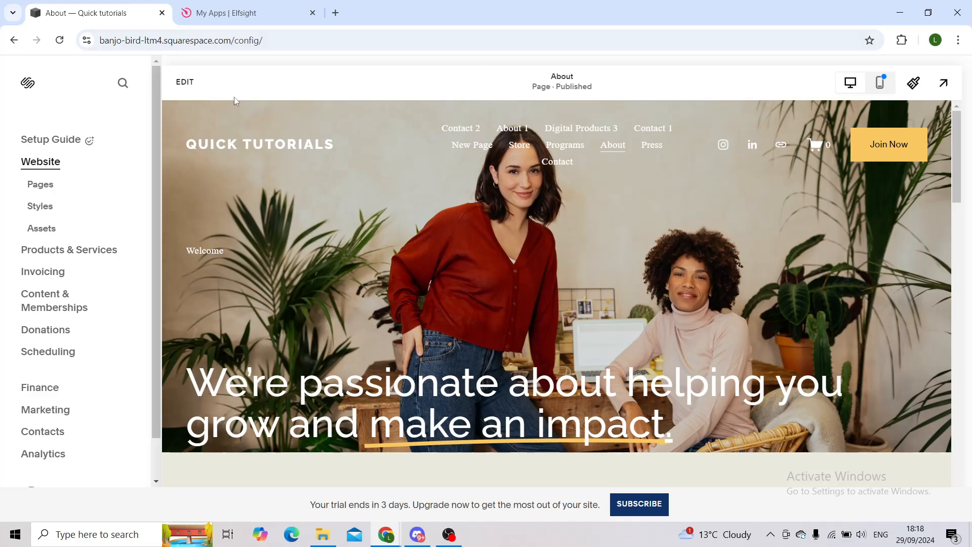
# Enter edit mode on the About page and scroll down past the red We can help section
pyautogui.click(185, 81)
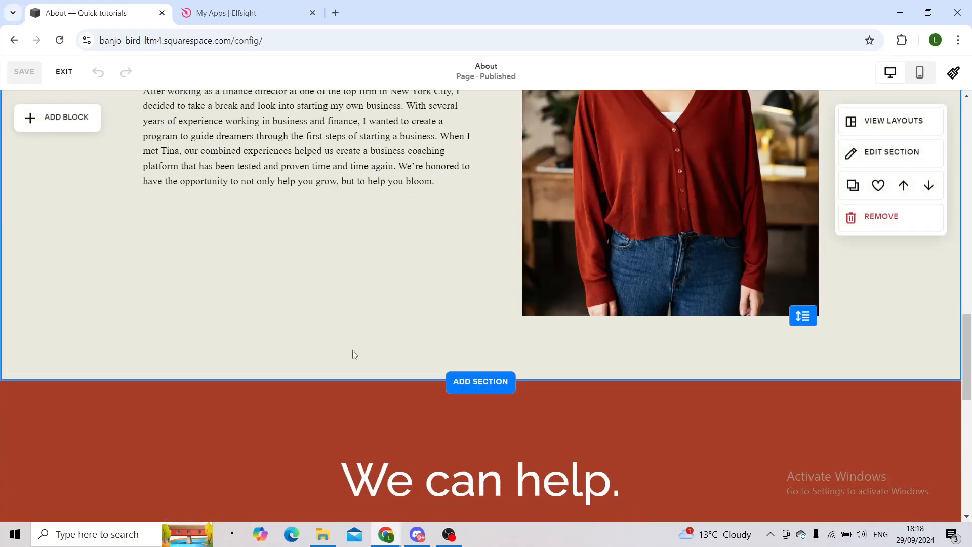
pyautogui.scroll(-3)
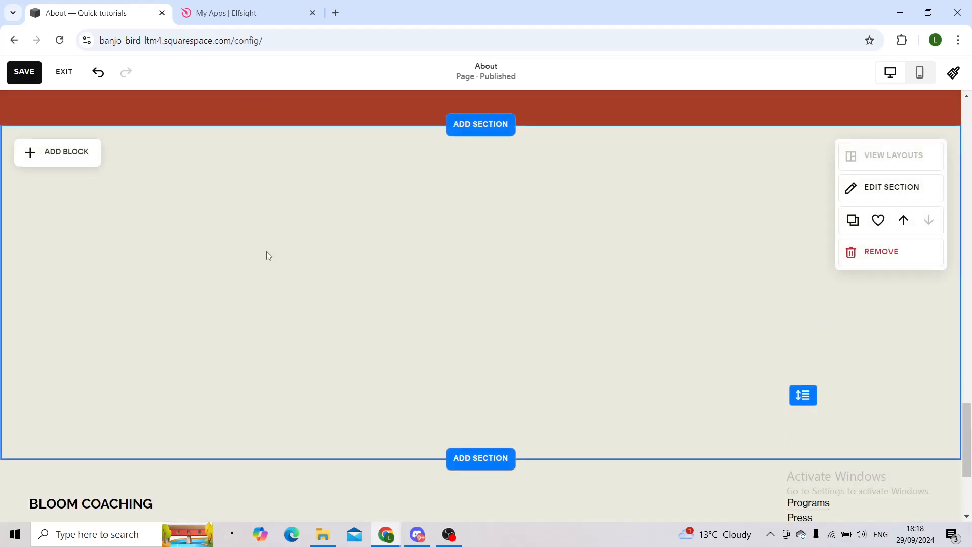
pyautogui.moveTo(77, 168)
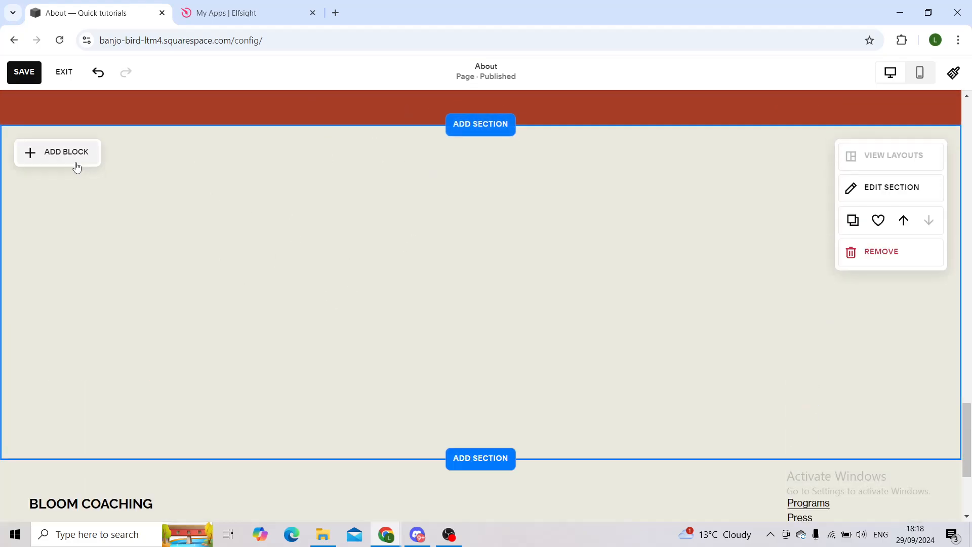
# Add a Chart block to the blank section, showing sample bars for three cities
pyautogui.click(57, 152)
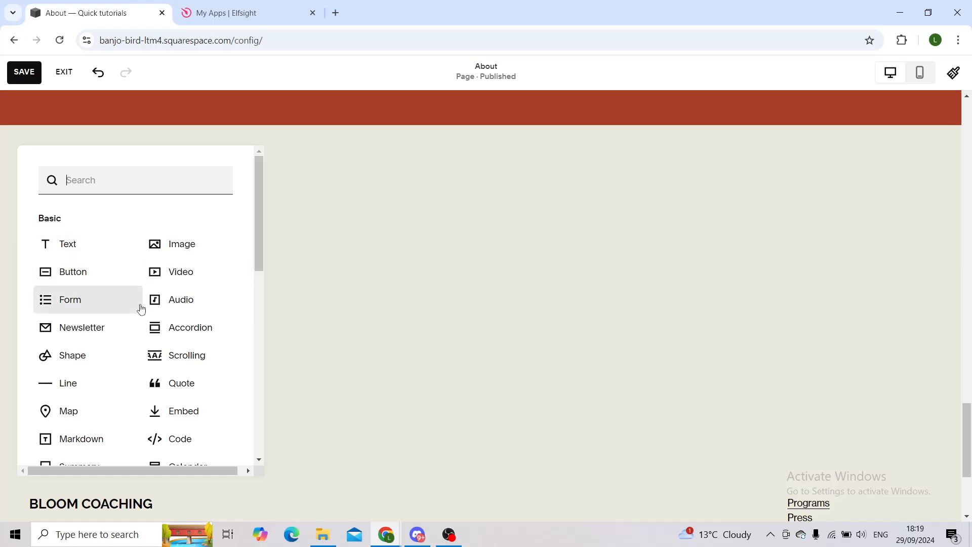
pyautogui.moveTo(81, 438)
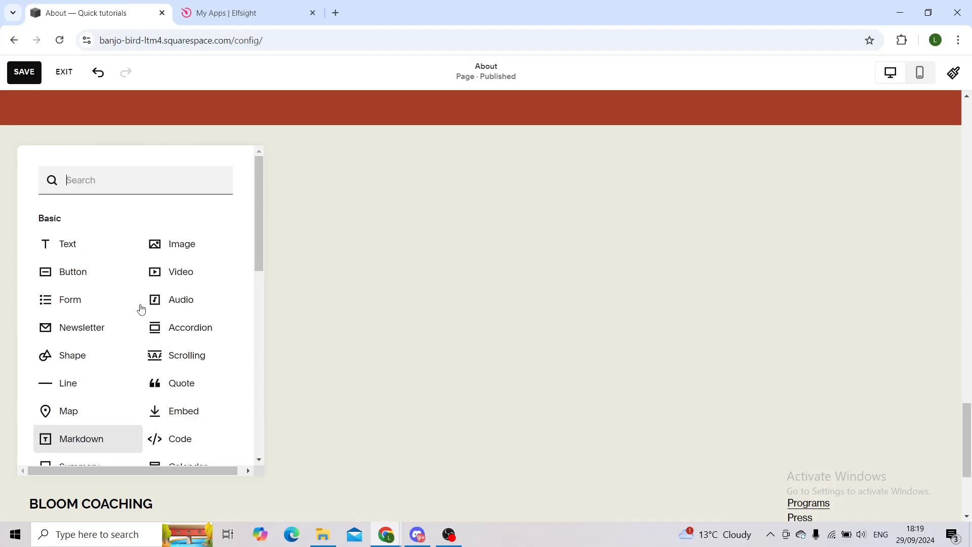
pyautogui.scroll(-3)
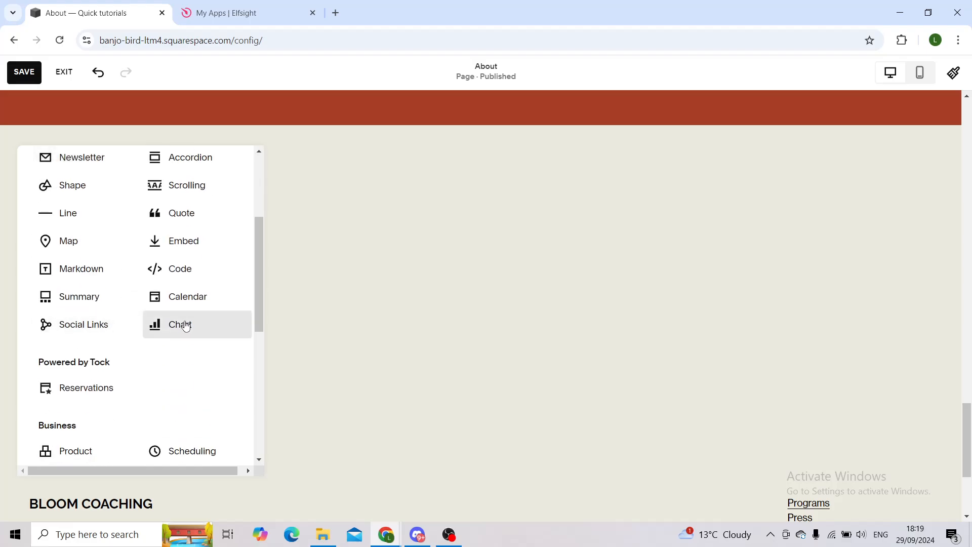
pyautogui.click(180, 324)
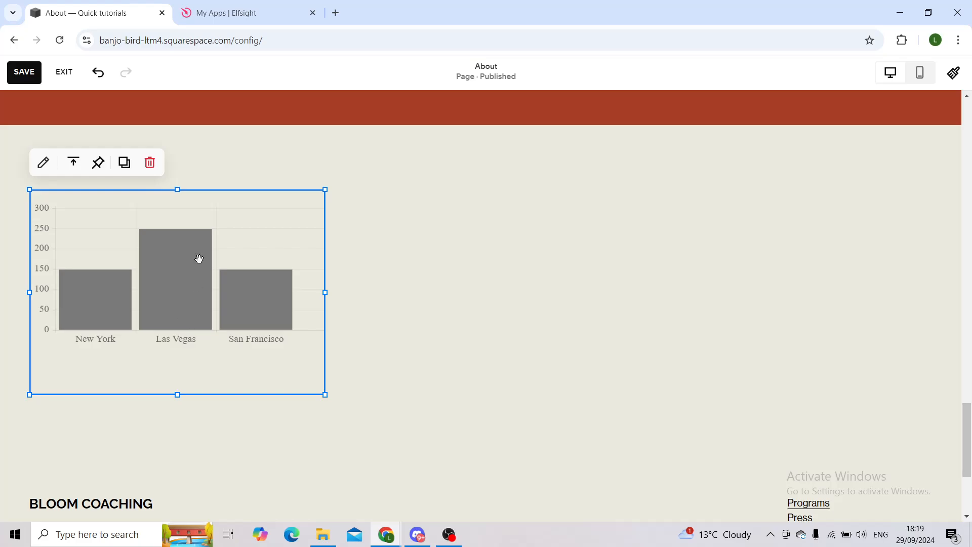
pyautogui.moveTo(44, 162)
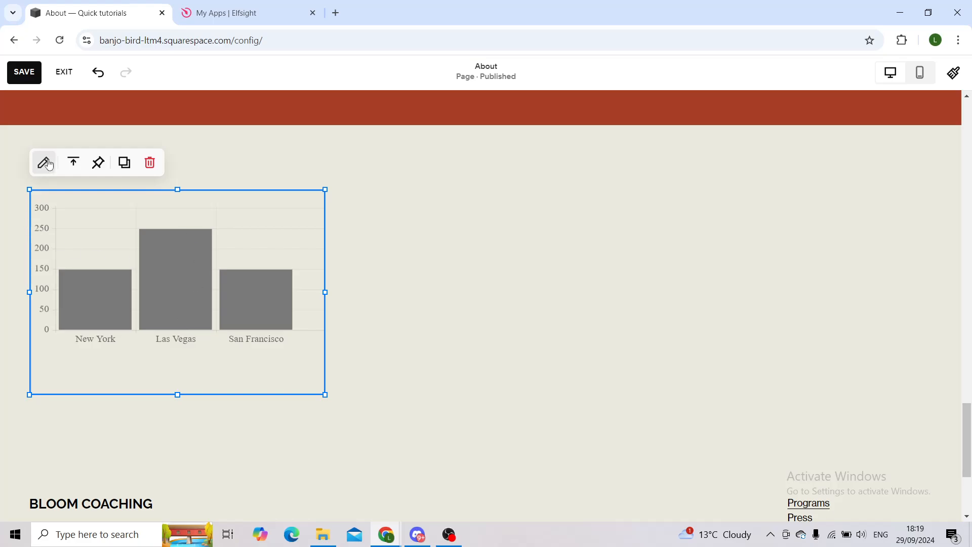
# Change the chart block's Chart Type from bar to Line Chart
pyautogui.click(44, 162)
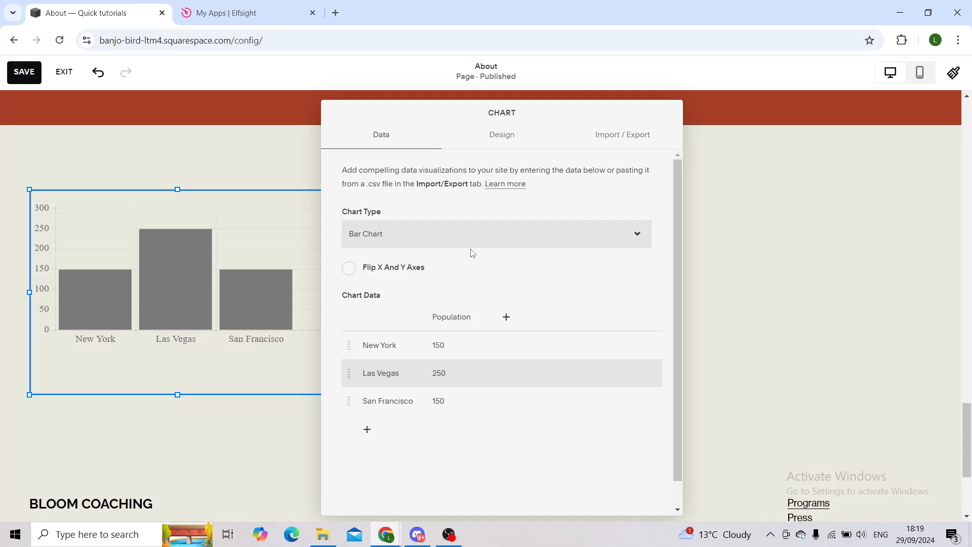
pyautogui.click(495, 233)
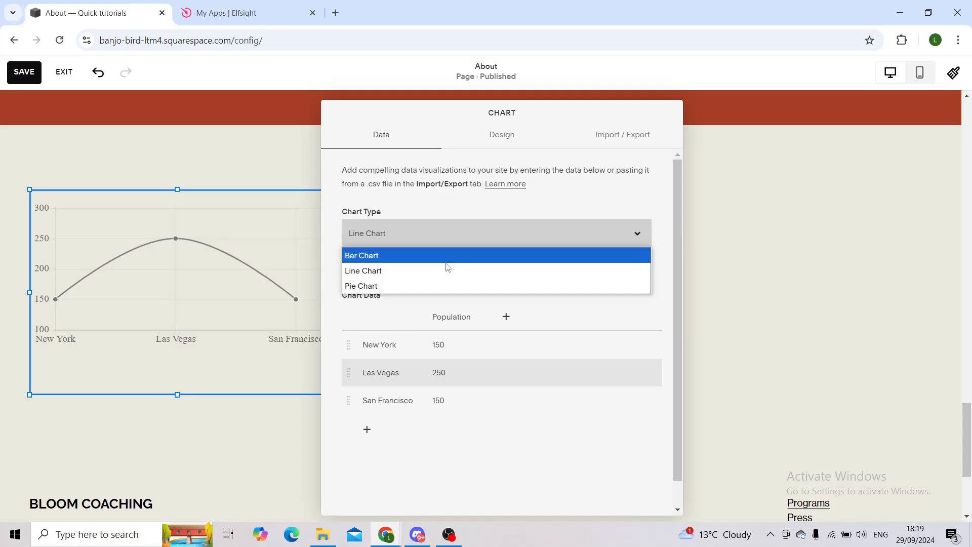
pyautogui.click(361, 285)
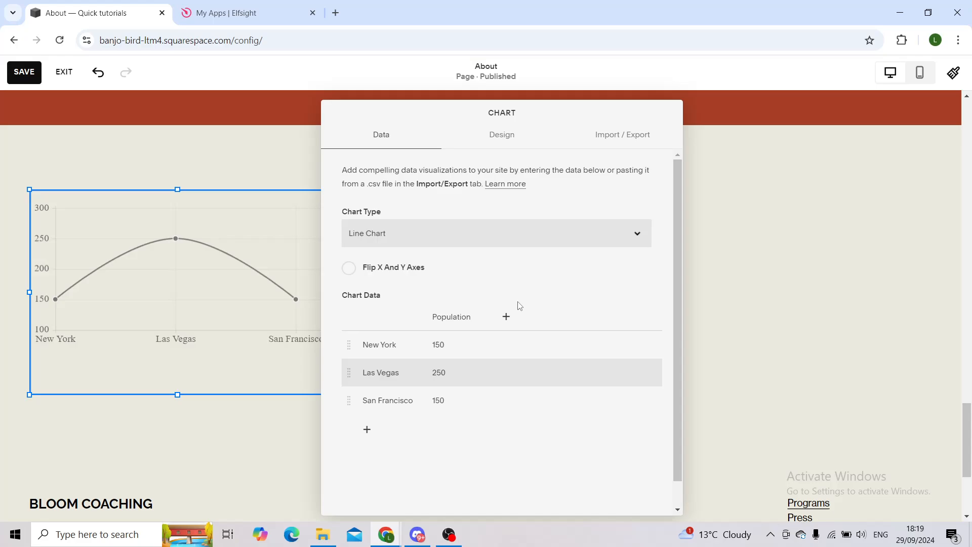
# Delete the New York label and population value from the first Chart Data row
pyautogui.click(349, 267)
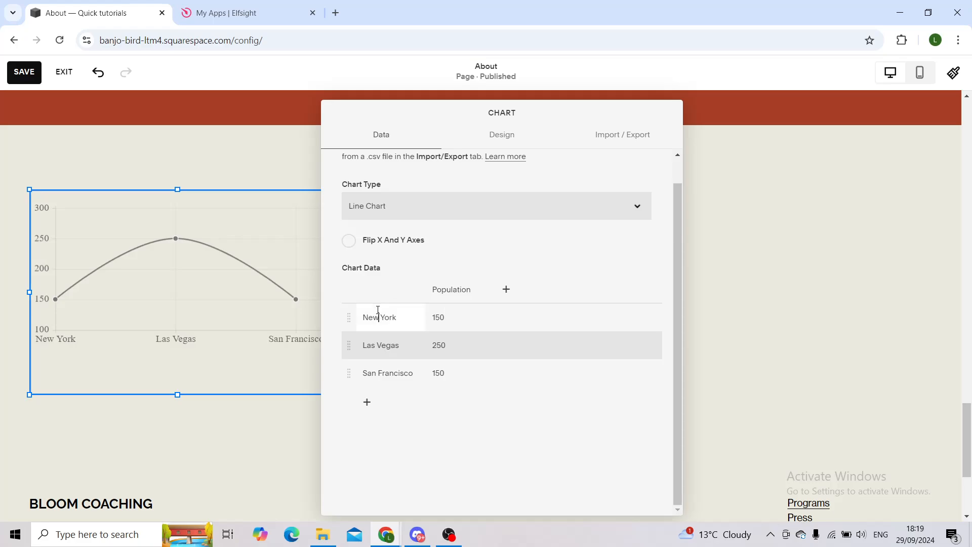
pyautogui.moveTo(500, 115)
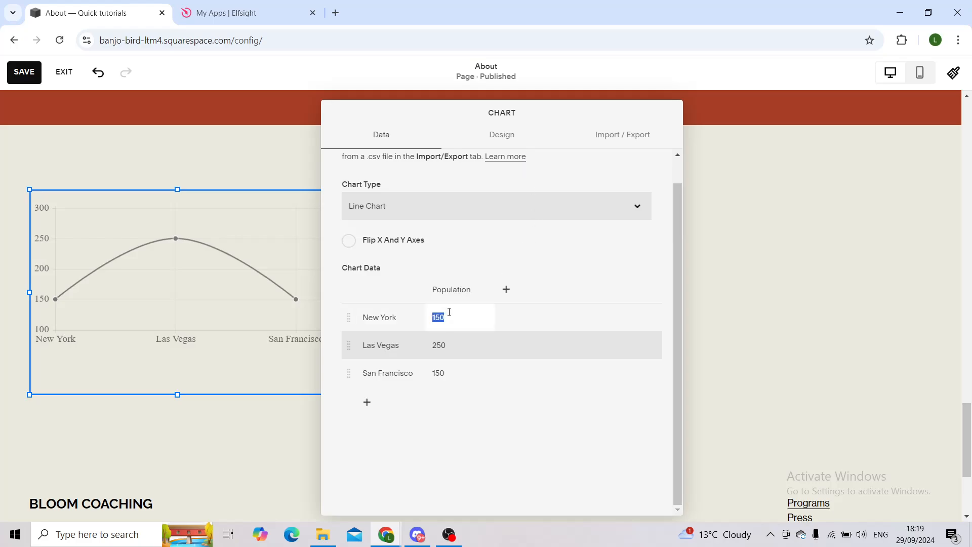
pyautogui.press('Delete')
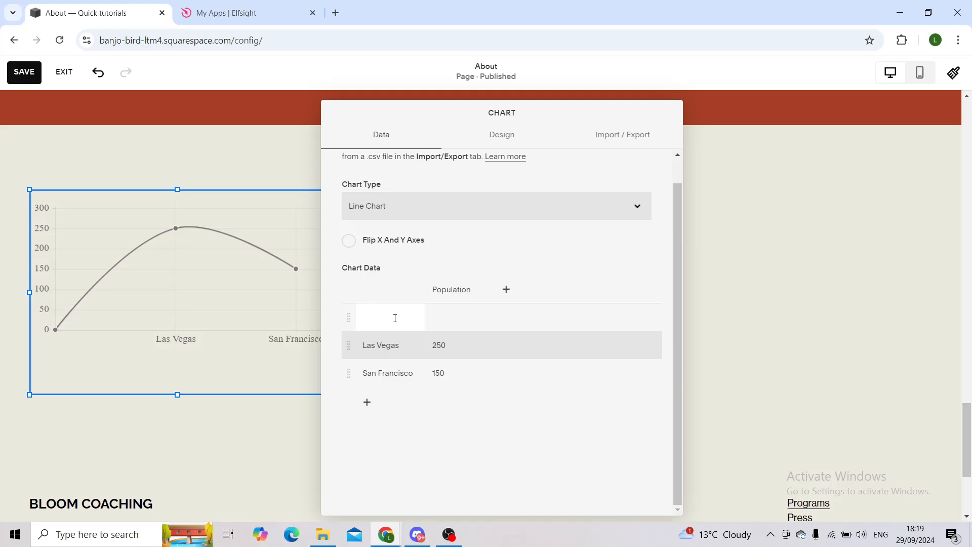
pyautogui.scroll(3)
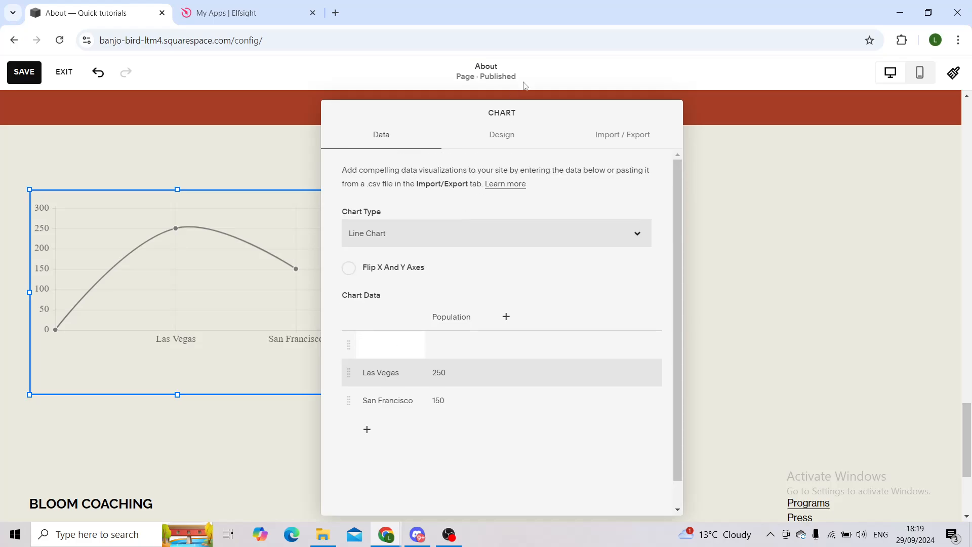
# Check the chart's Design and Import / Export panels, then save the About page
pyautogui.click(502, 135)
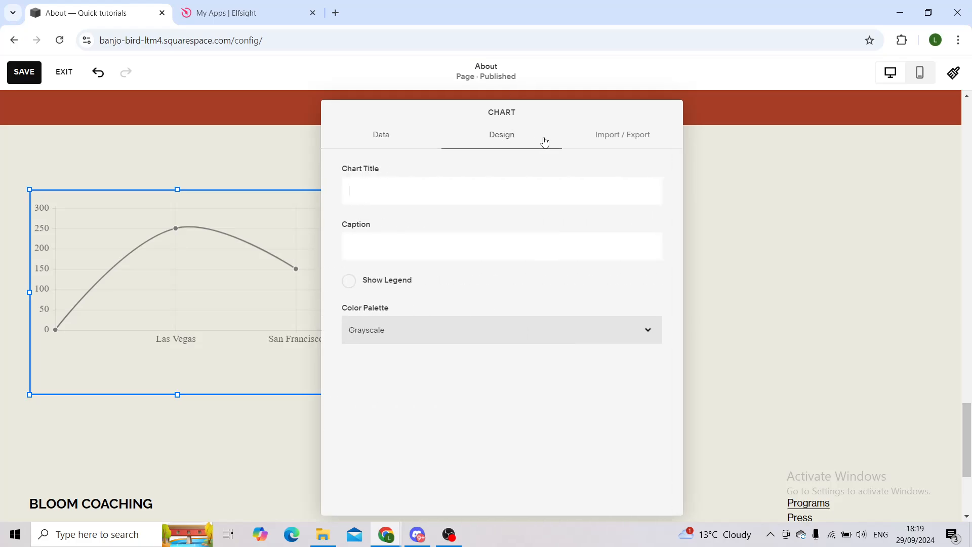
pyautogui.click(622, 135)
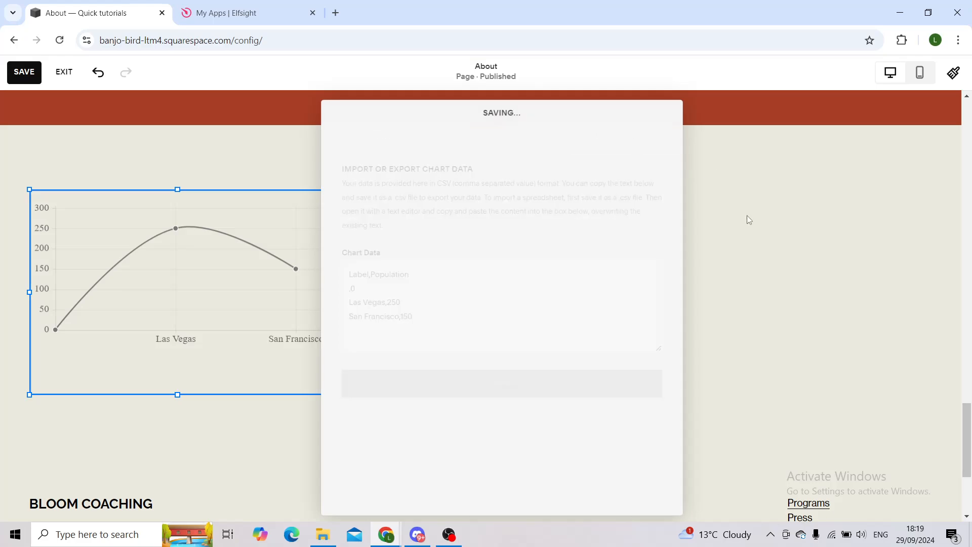
pyautogui.click(24, 72)
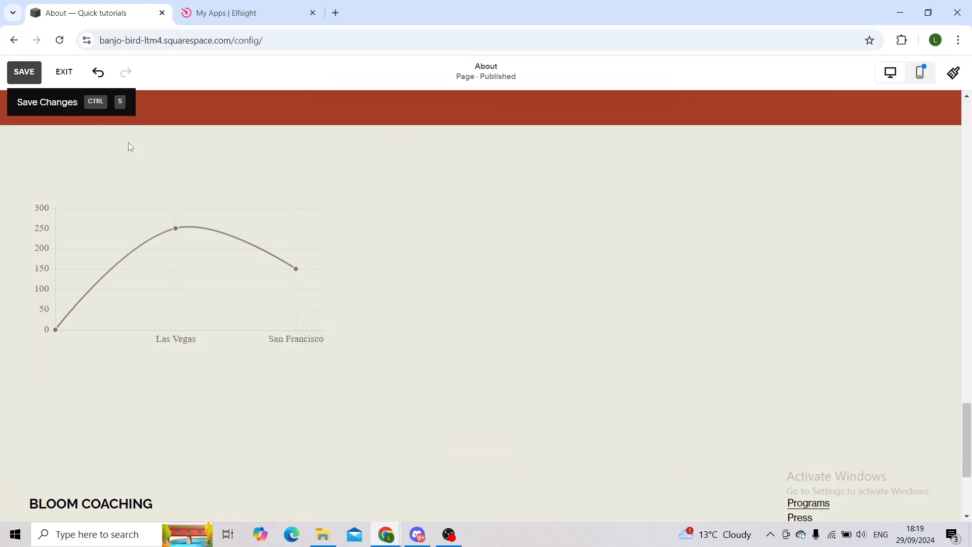